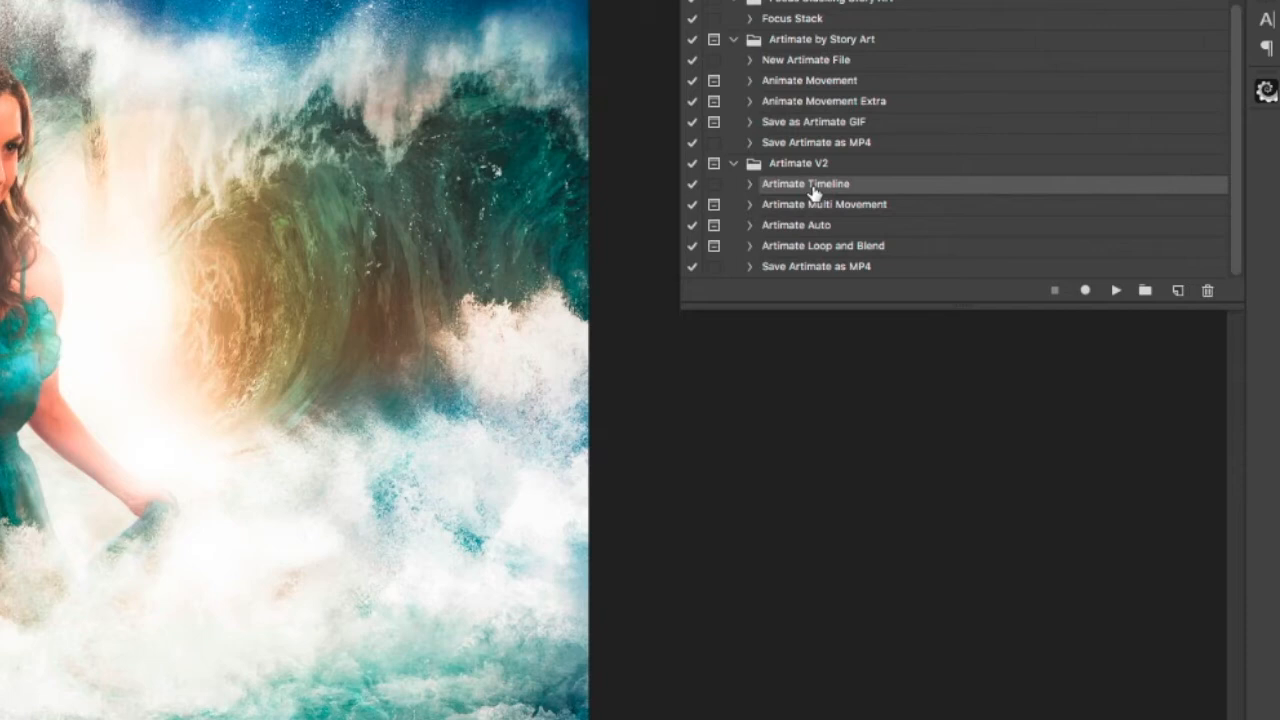
pyautogui.moveTo(816, 192)
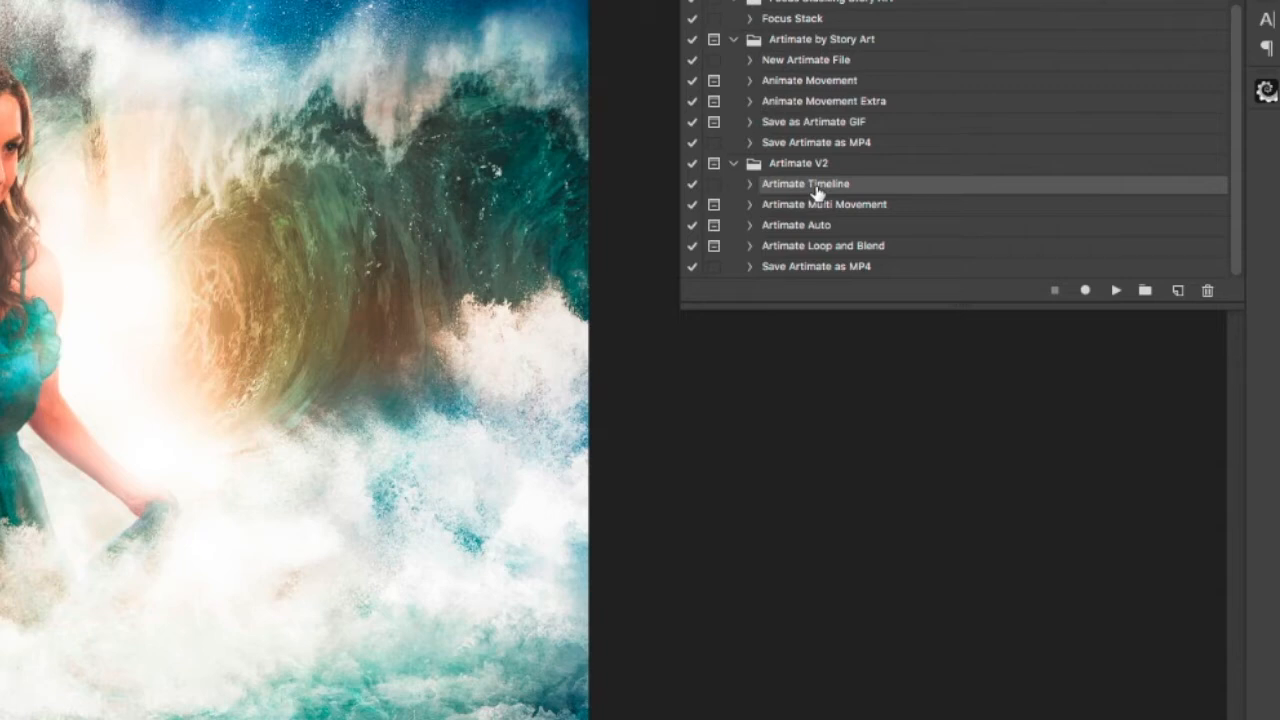
pyautogui.moveTo(856, 190)
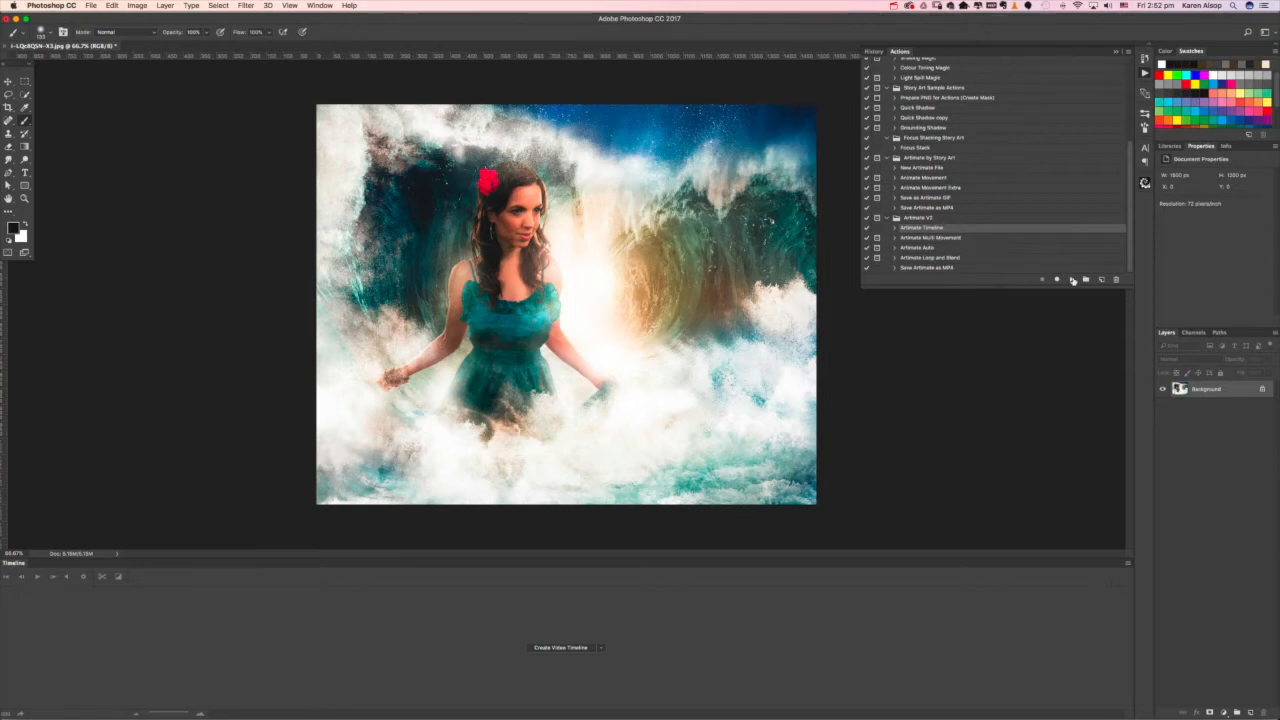
# Run the Artimate Timeline action to turn the wave photo into a timeline document.
pyautogui.click(560, 648)
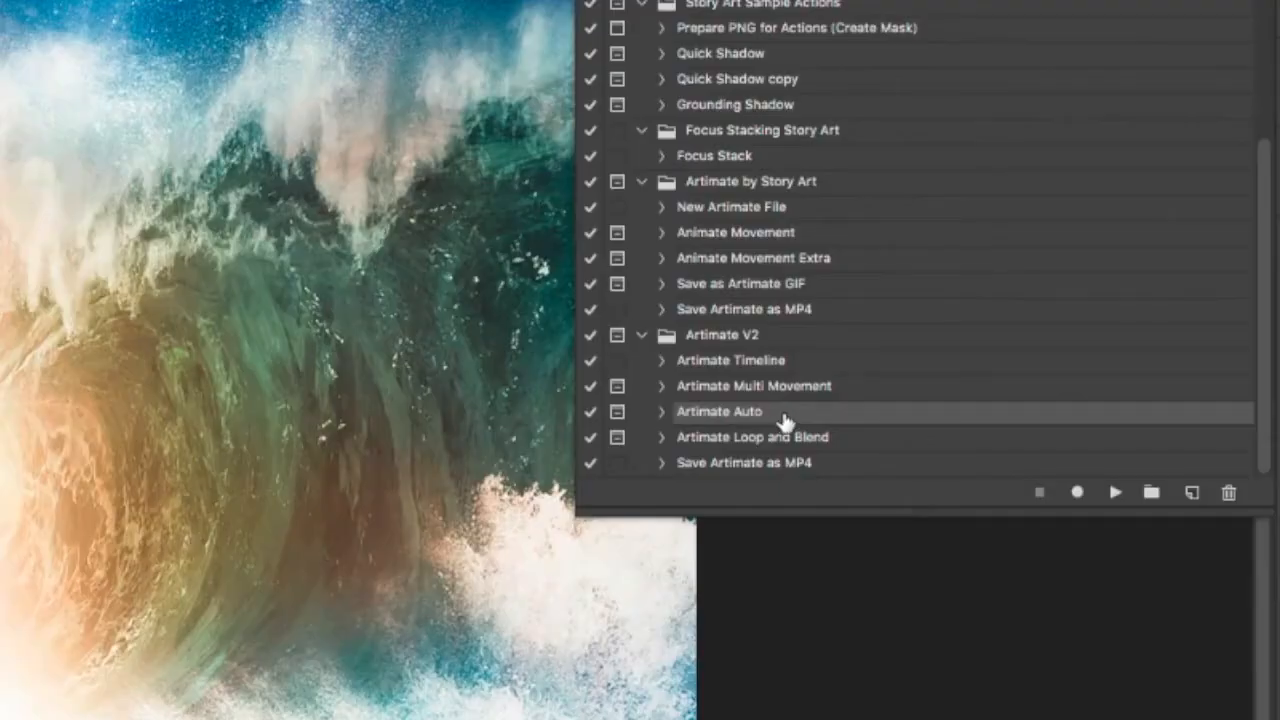
pyautogui.moveTo(784, 422)
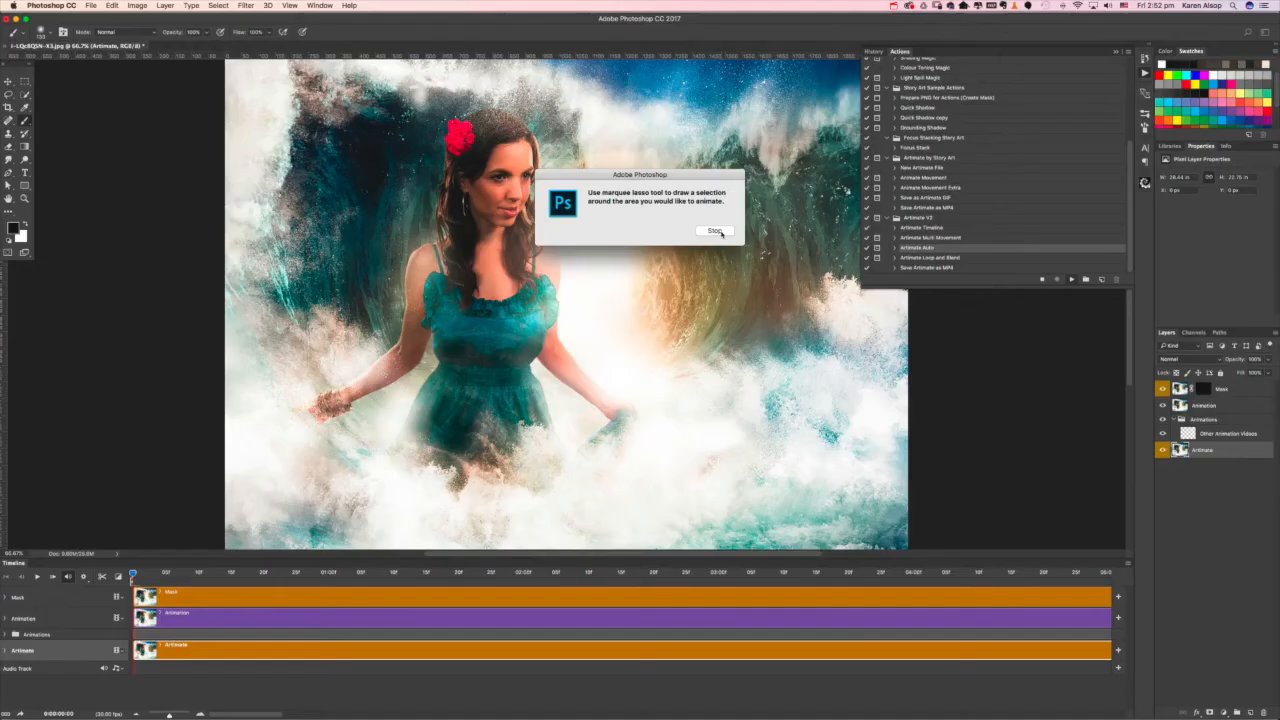
# Run Artimate Auto, continuing past the lasso and brush-mask prompts and undoing a stray stroke.
pyautogui.click(716, 232)
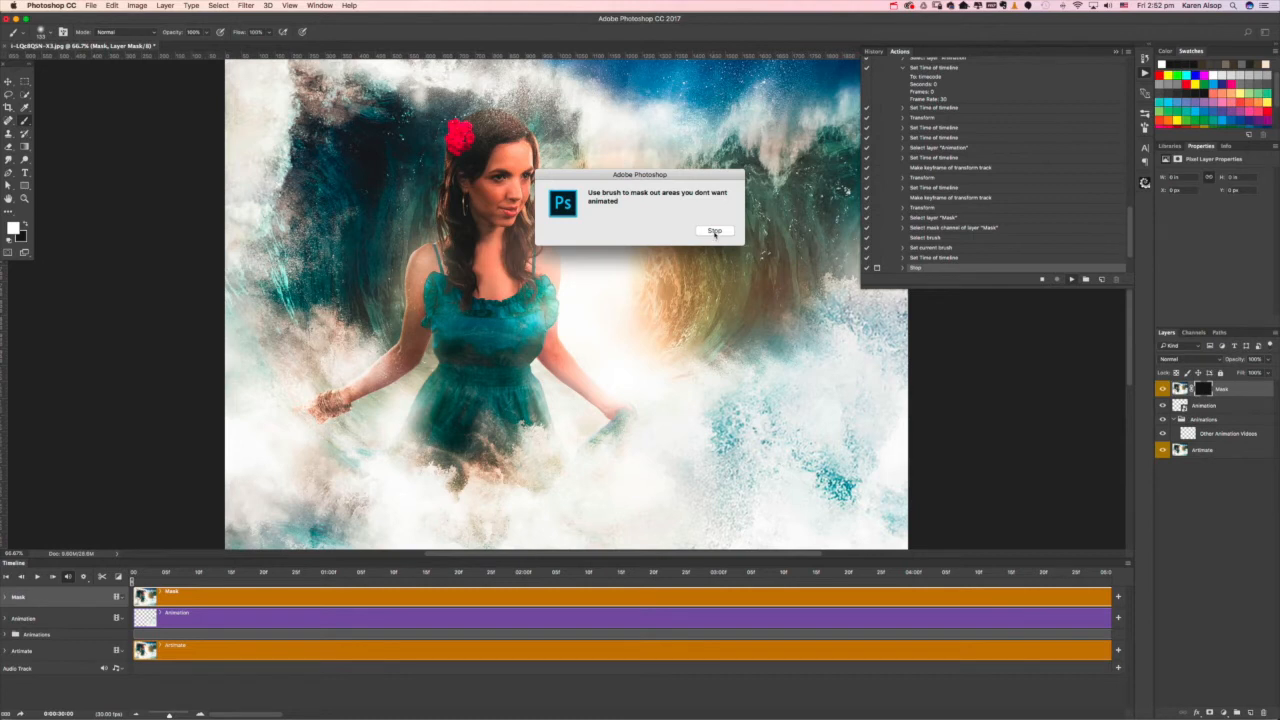
pyautogui.click(714, 232)
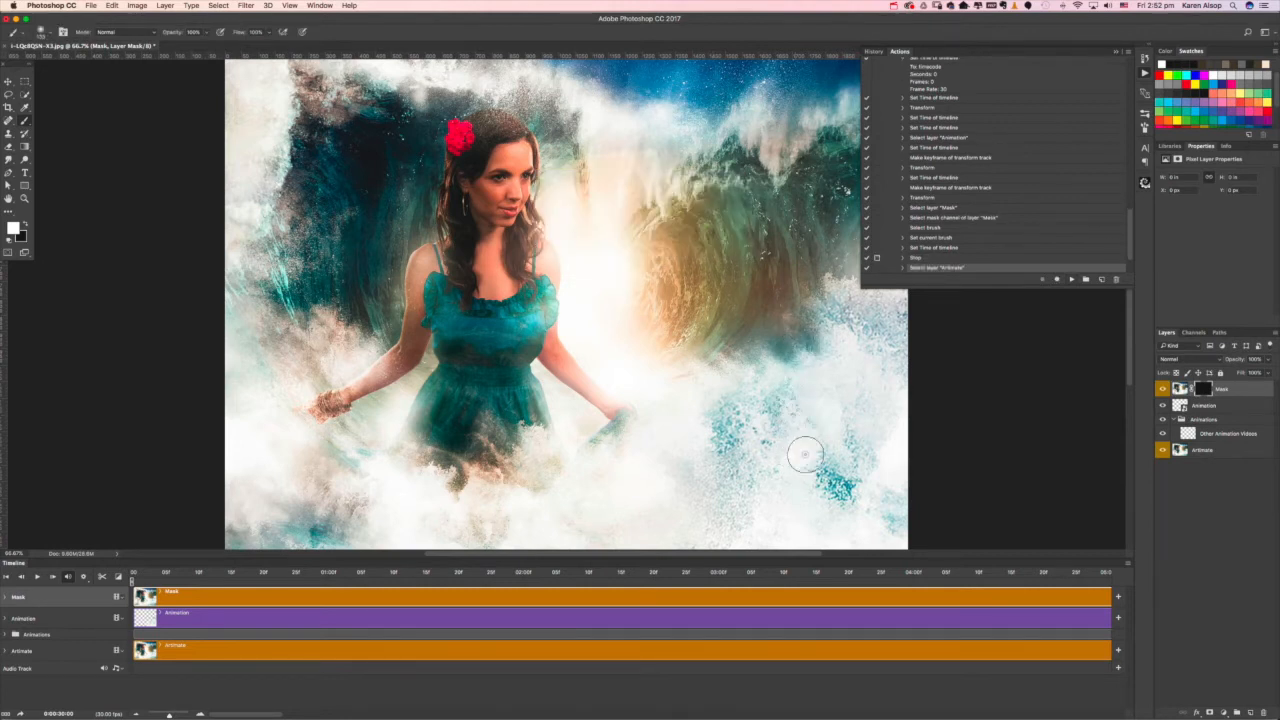
pyautogui.press('cmd+z')
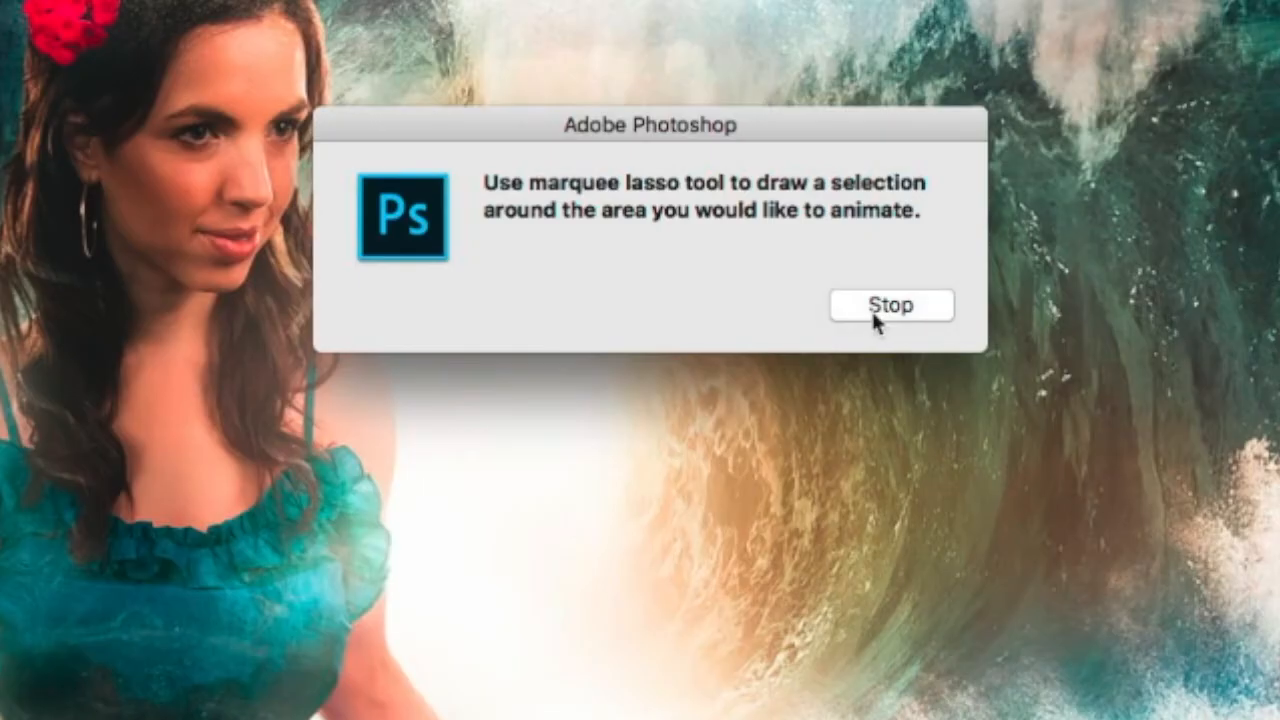
# Select a water area, transform it to a second position, and continue to the mask prompt.
pyautogui.click(888, 304)
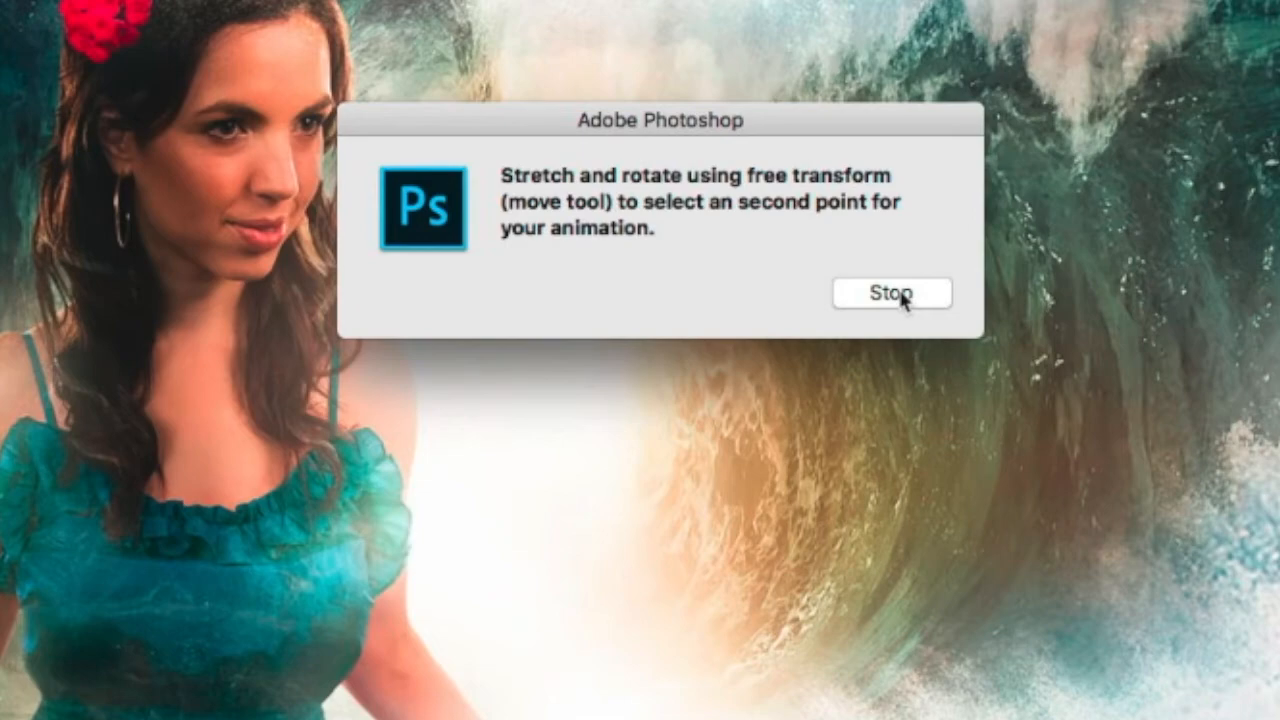
pyautogui.click(888, 292)
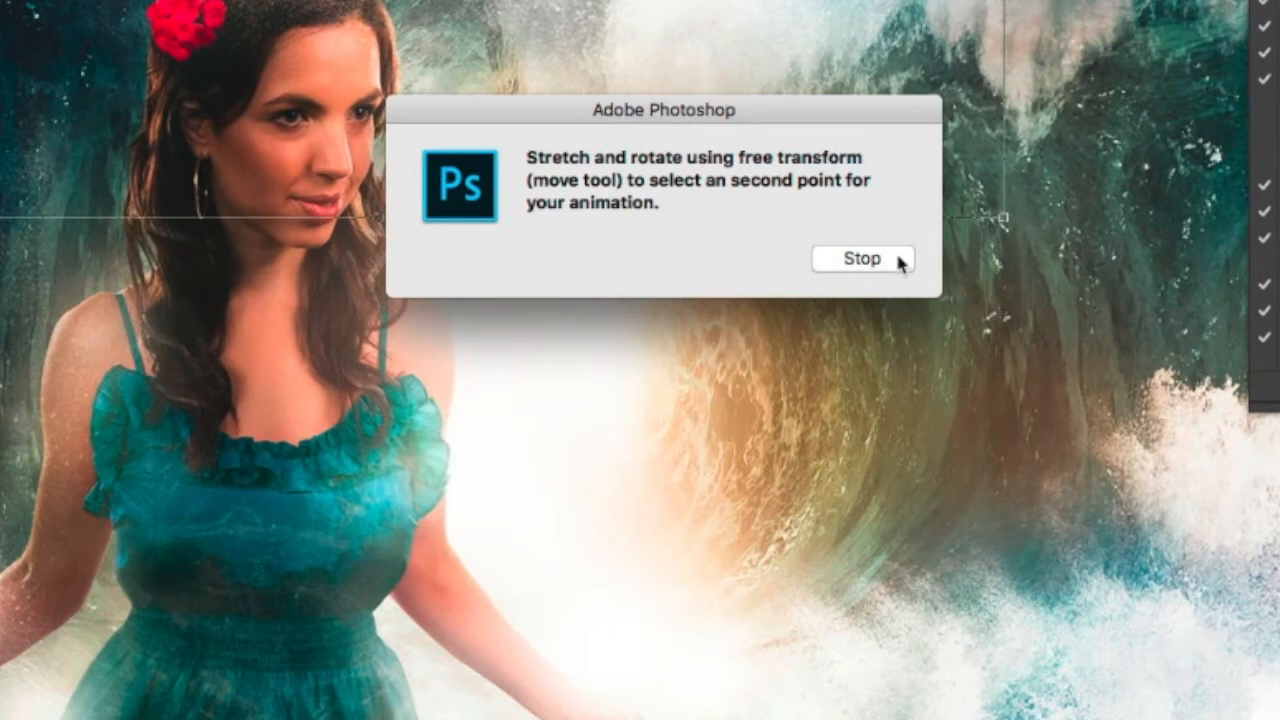
pyautogui.click(858, 258)
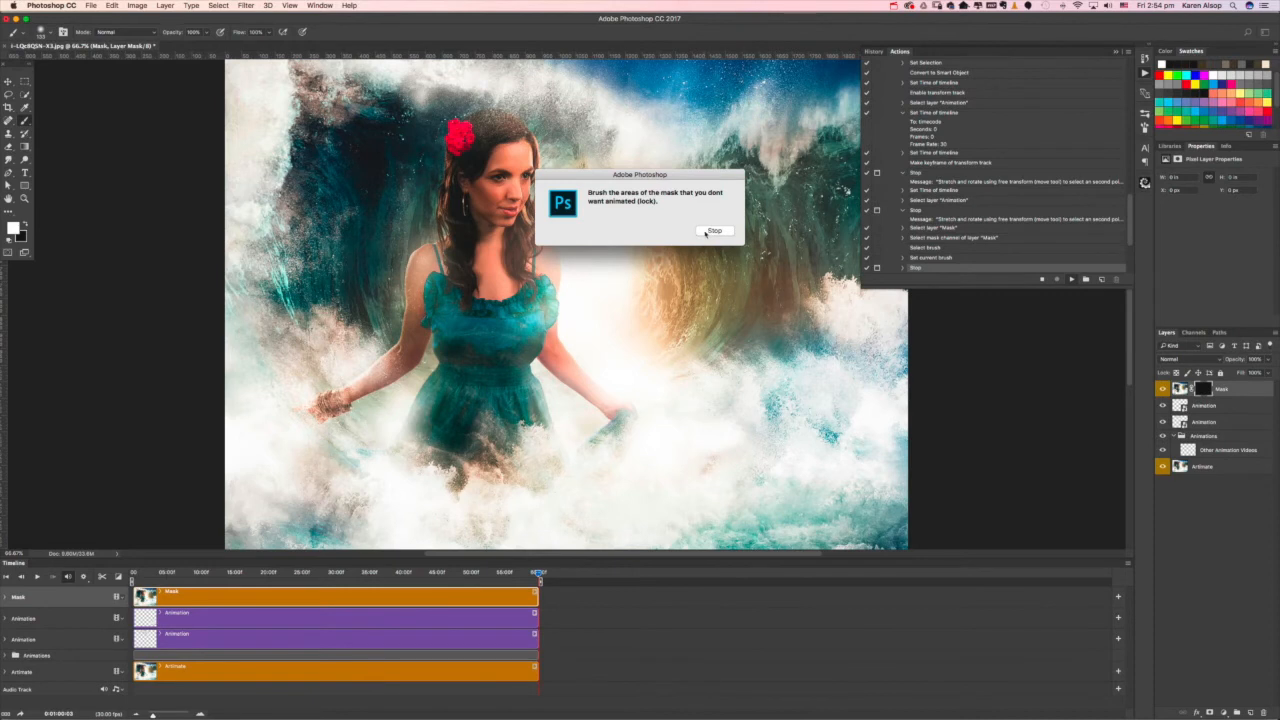
pyautogui.click(716, 232)
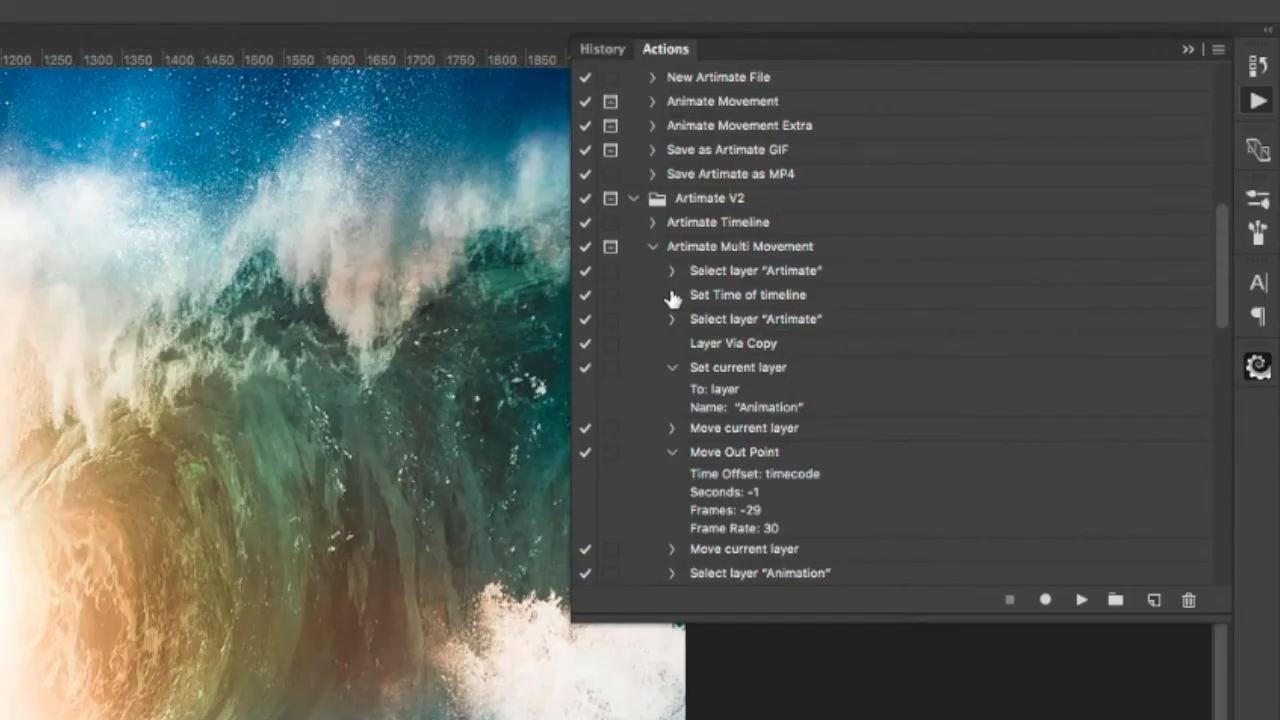
# Run Artimate Multi Movement again, transforming a new selection into a third Animation layer.
pyautogui.click(740, 246)
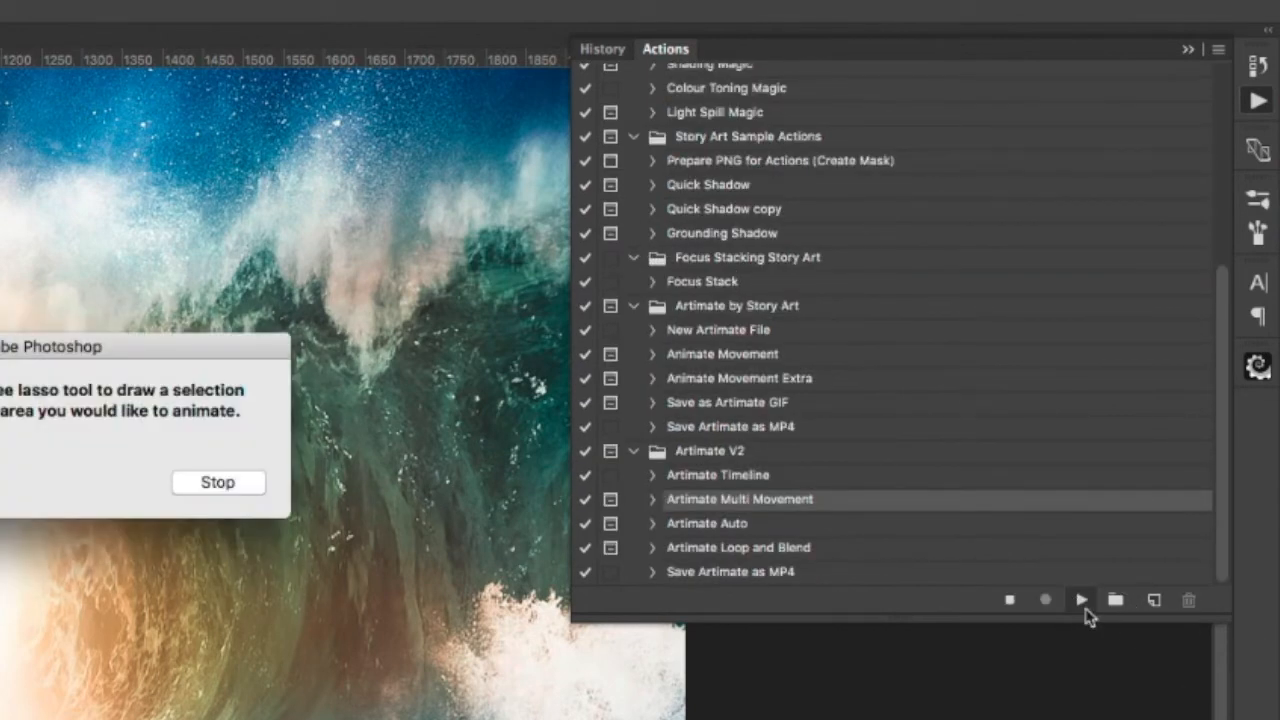
pyautogui.click(216, 482)
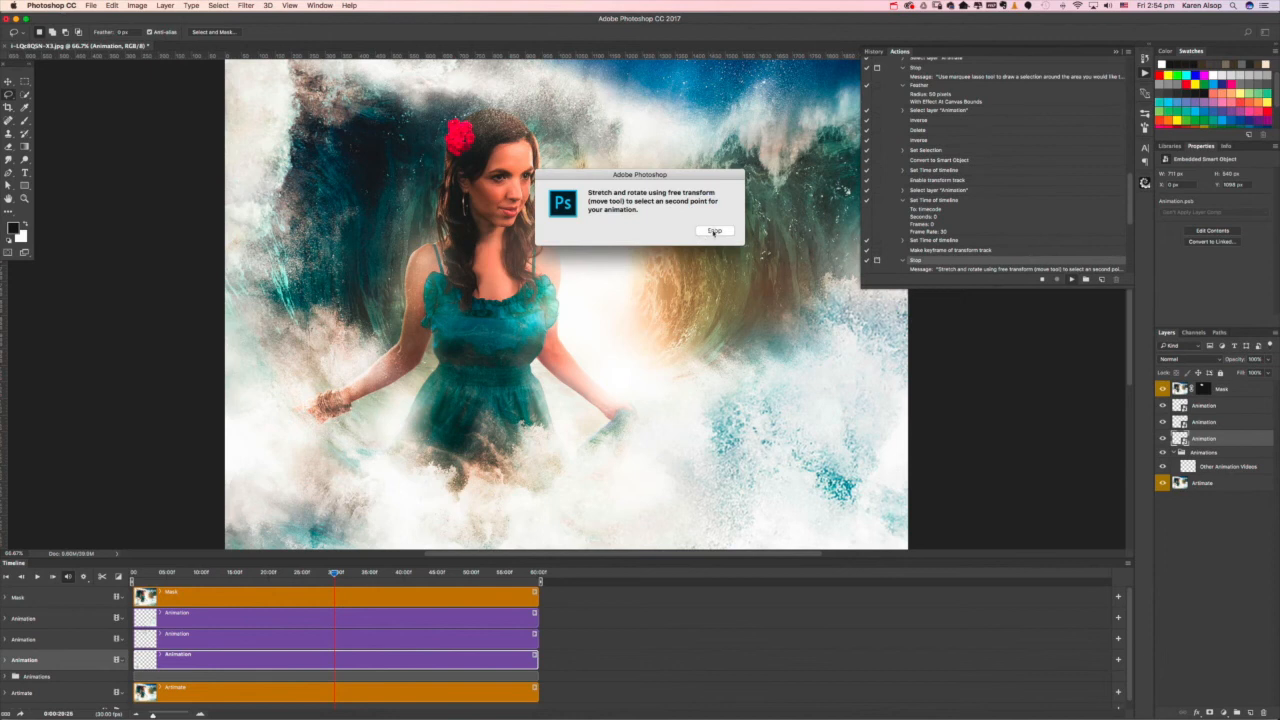
pyautogui.click(714, 232)
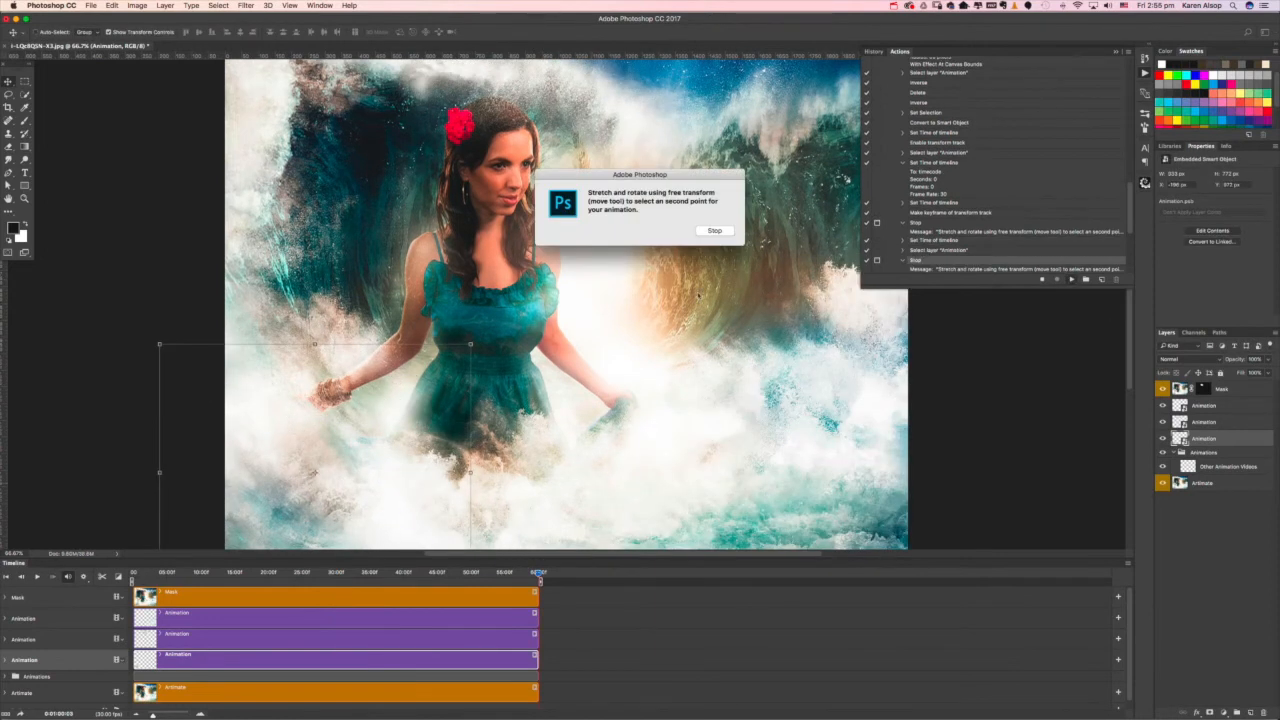
pyautogui.click(714, 230)
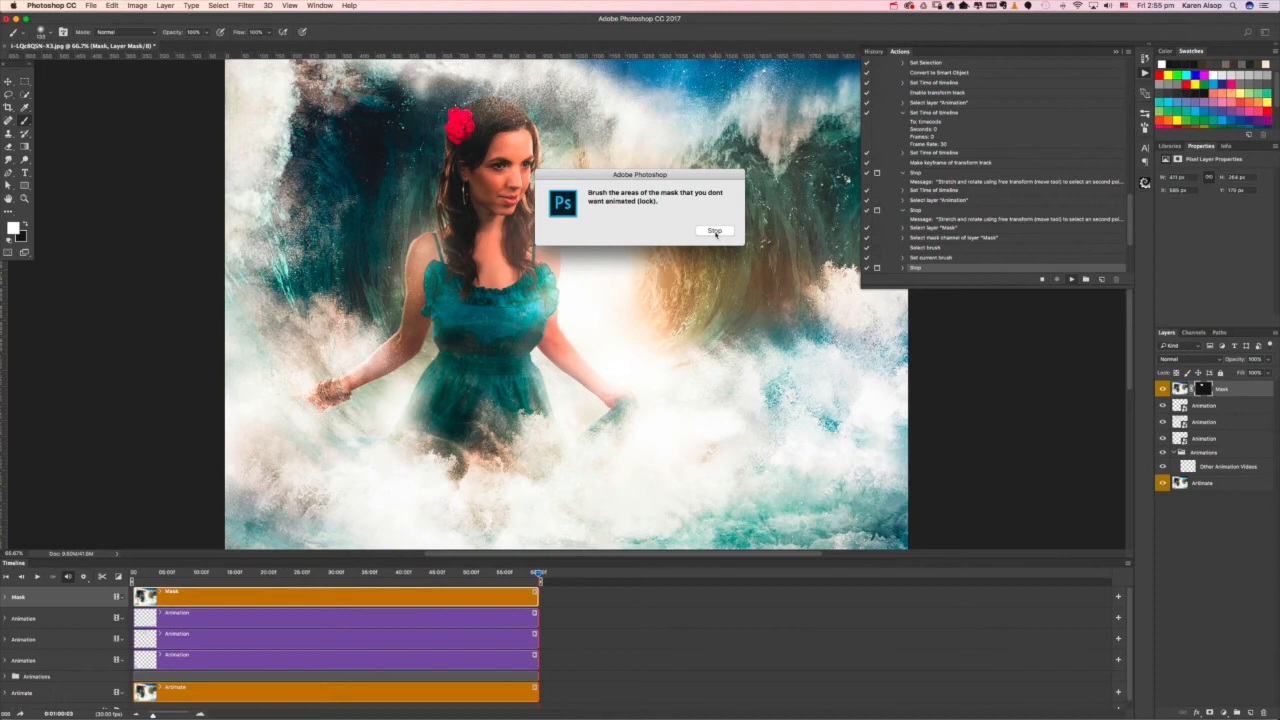
pyautogui.click(714, 232)
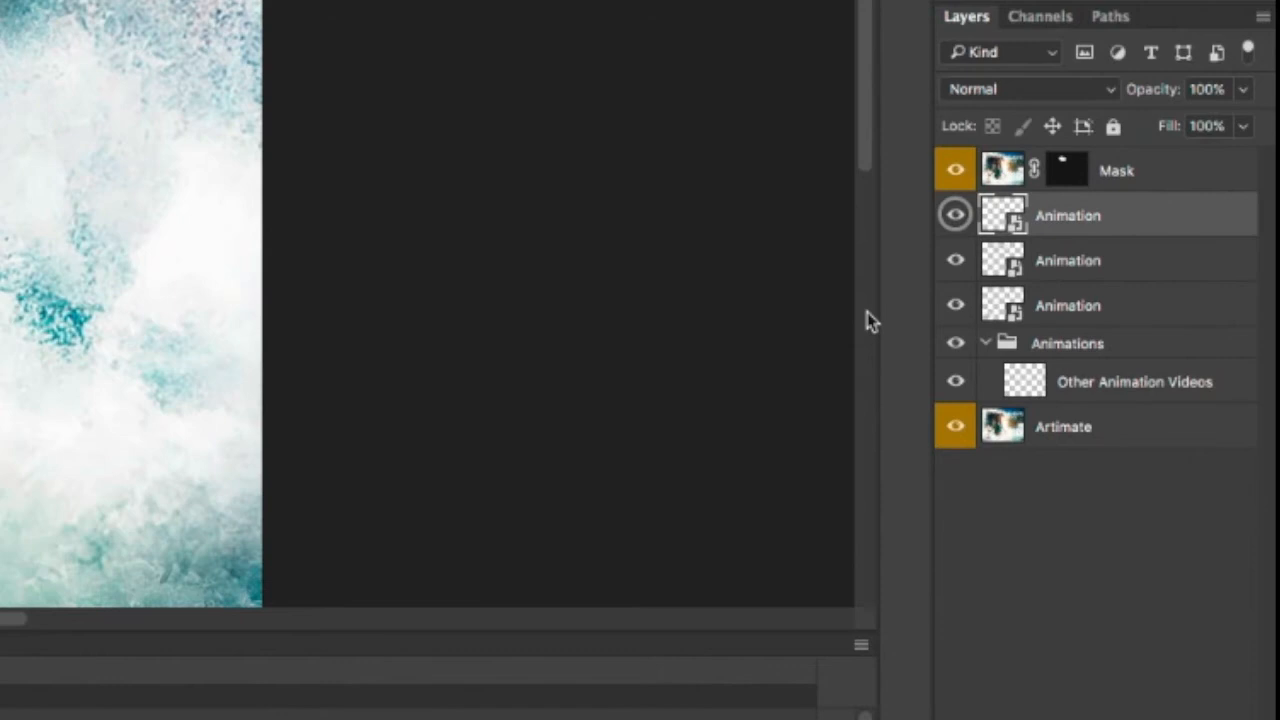
# Change the top Animation layer's blend mode from Normal to Screen.
pyautogui.click(1028, 88)
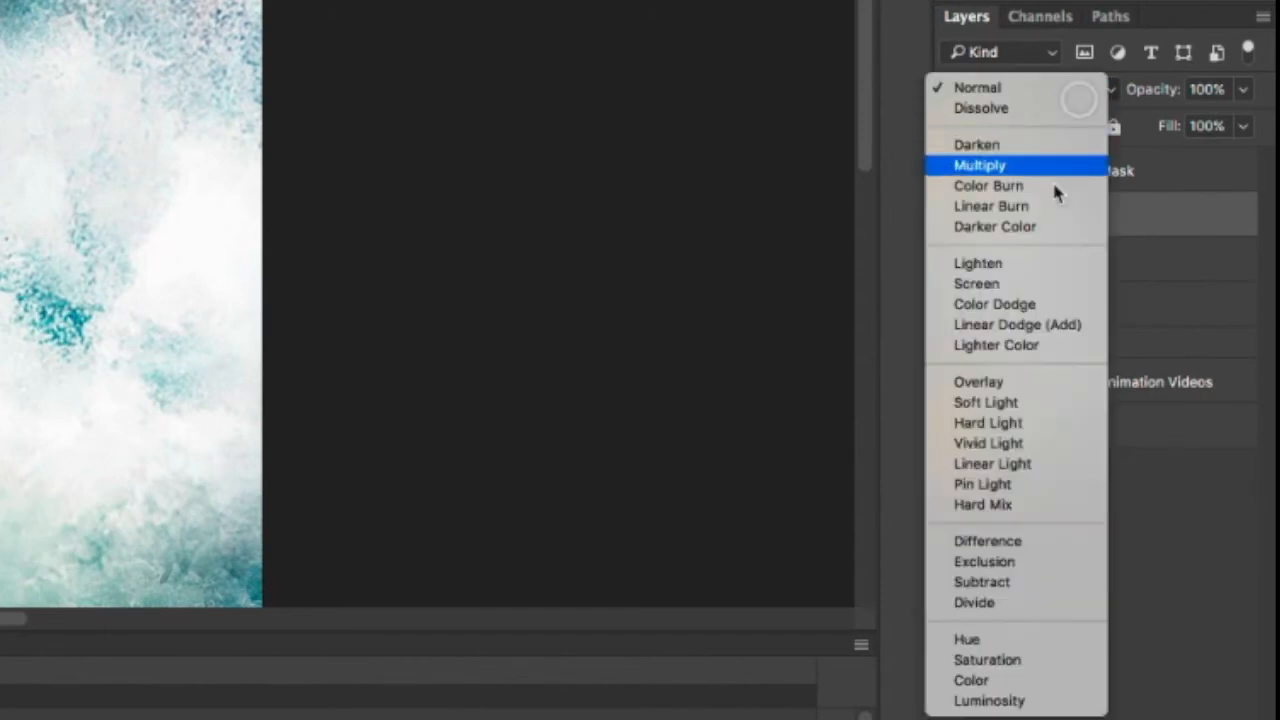
pyautogui.click(976, 284)
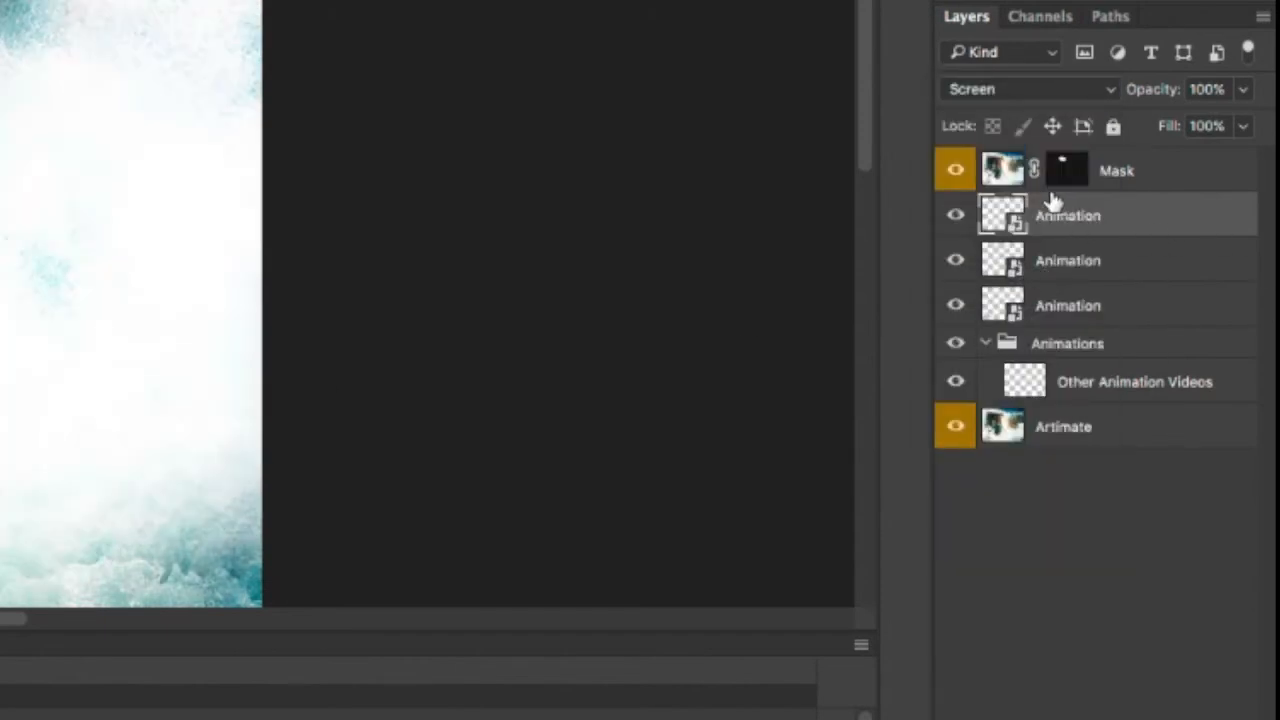
pyautogui.click(1024, 88)
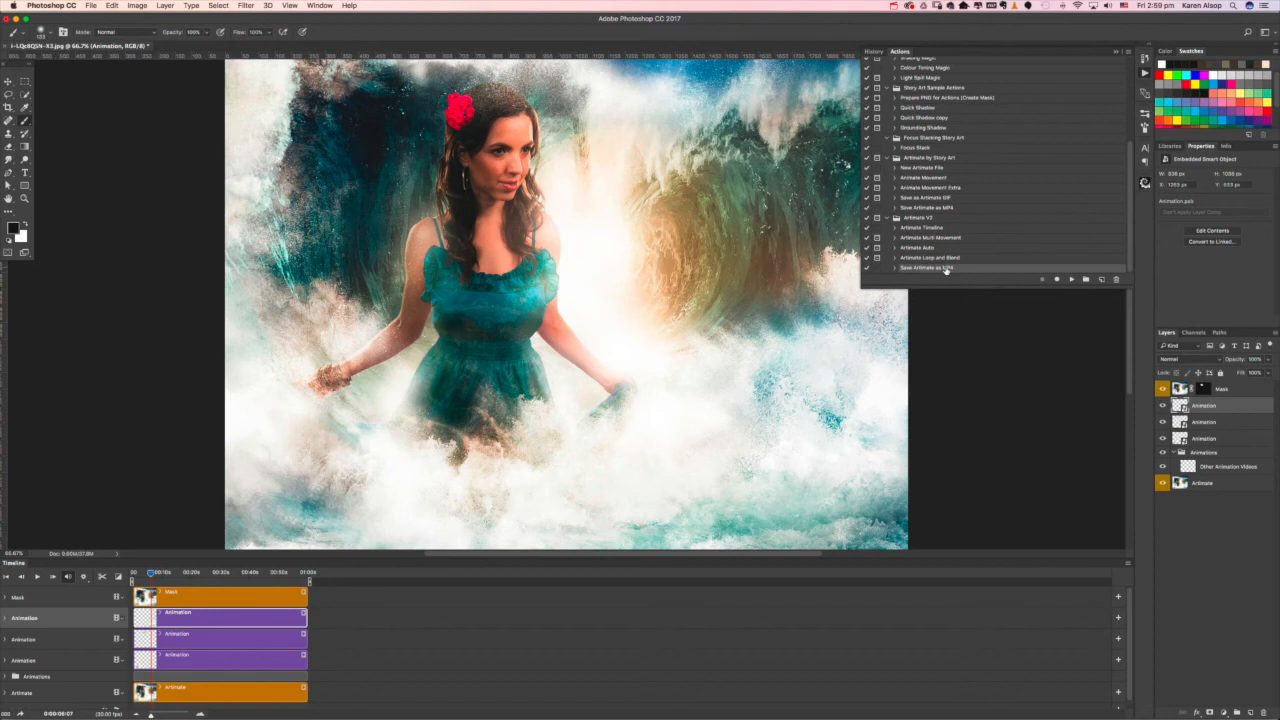
# Run the Save Artimate as MP4 action to begin exporting the animation.
pyautogui.click(92, 4)
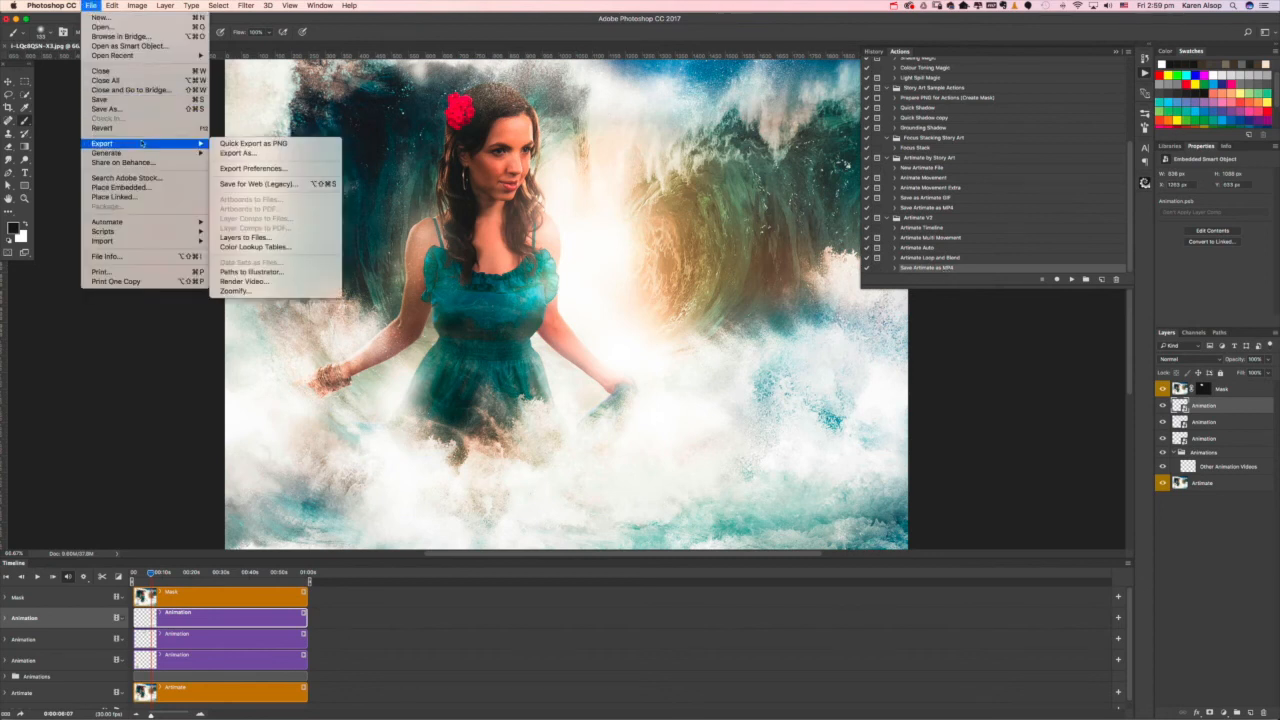
pyautogui.moveTo(256, 184)
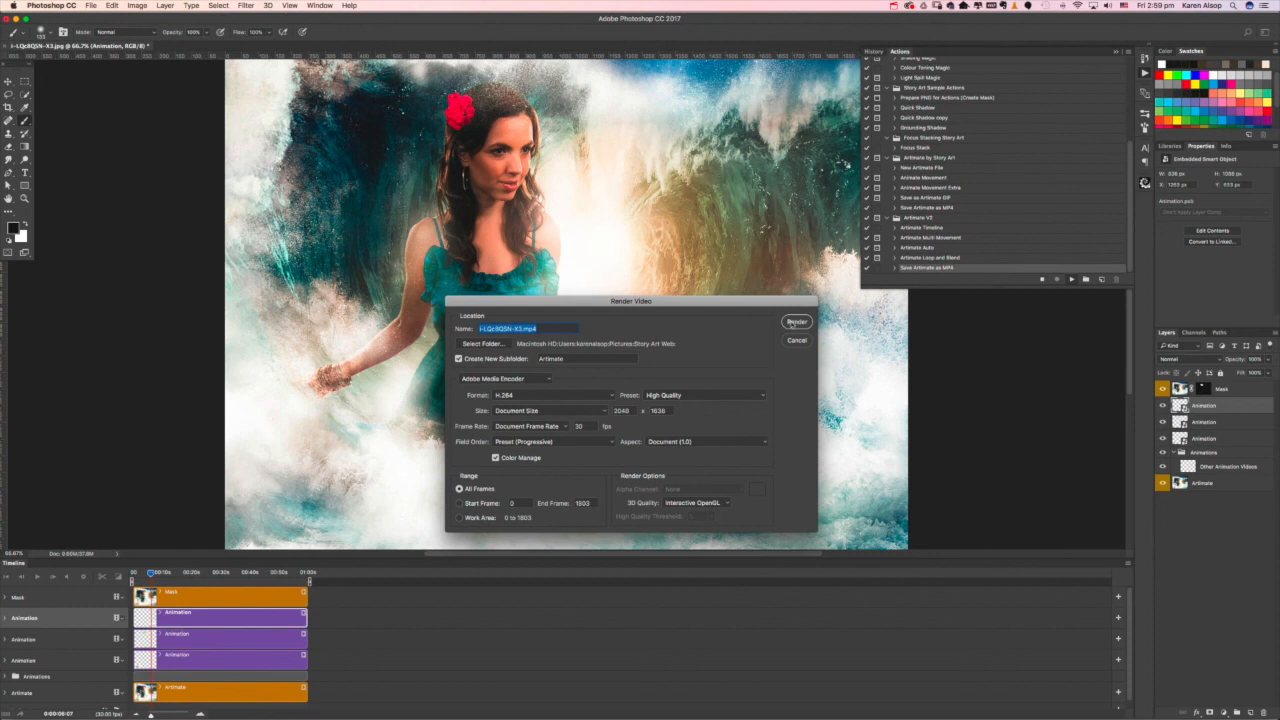
# Render the animation as an H.264 High Quality MP4 video.
pyautogui.click(796, 340)
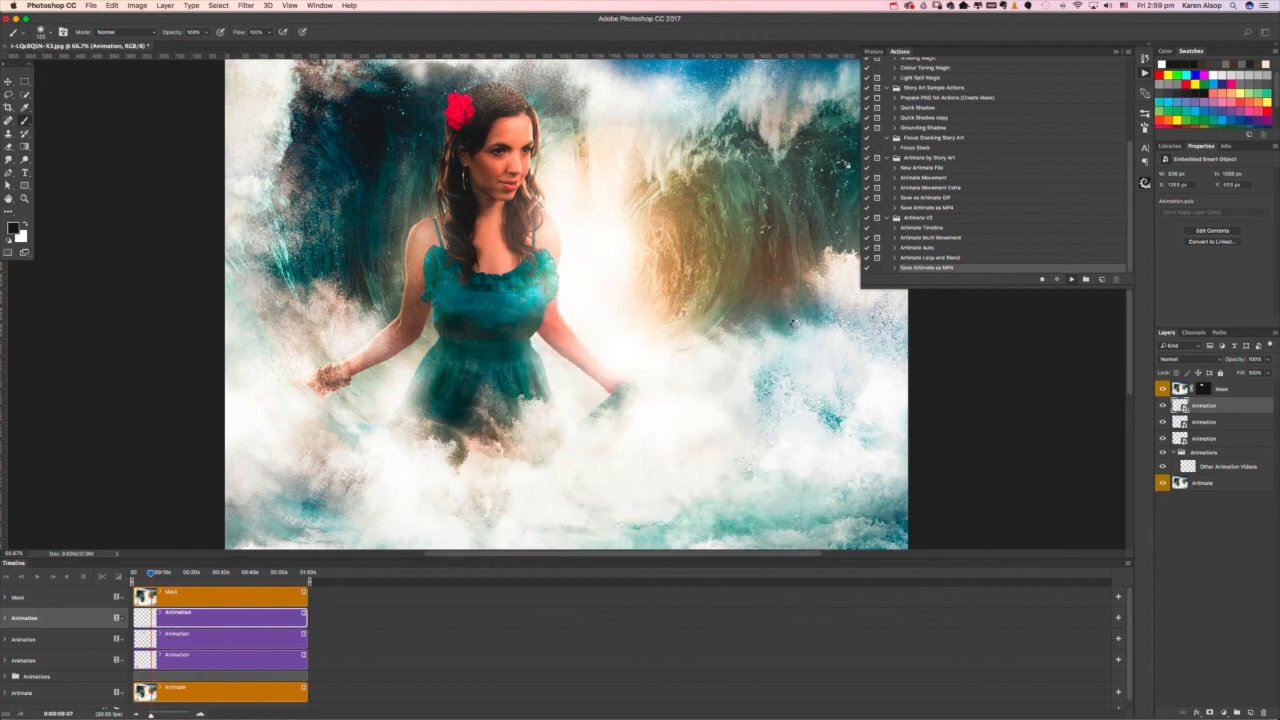